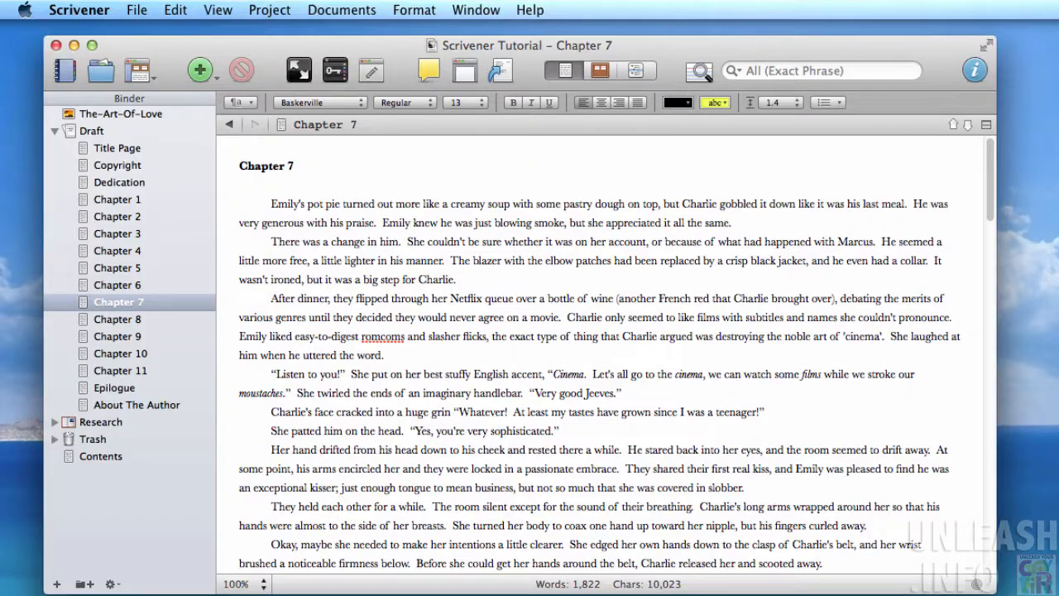
In Compile, choose the Original format and Microsoft Word (.docx) output.
left_click(241, 183)
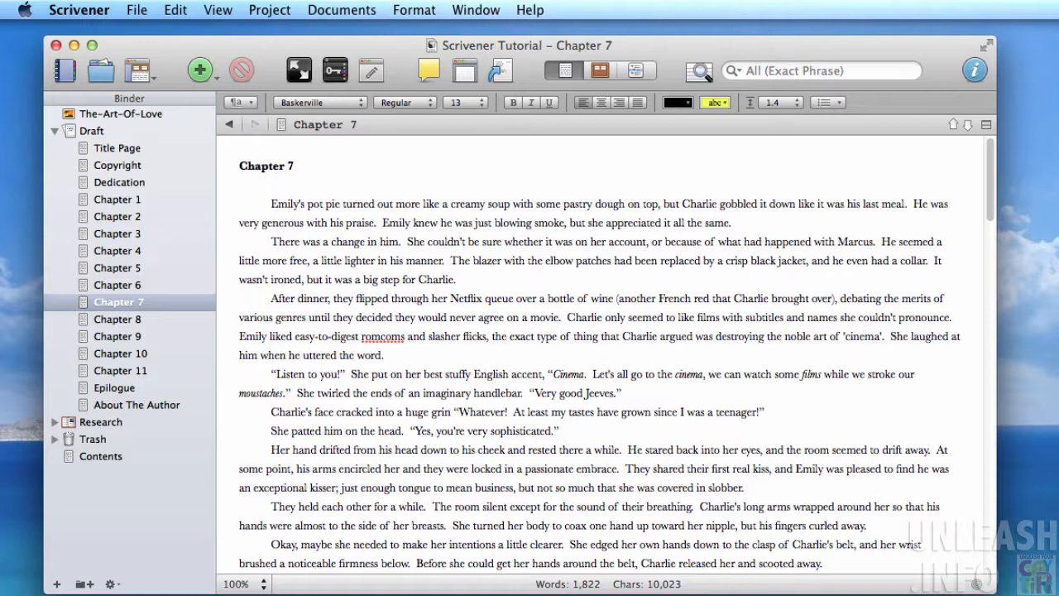
left_click(240, 181)
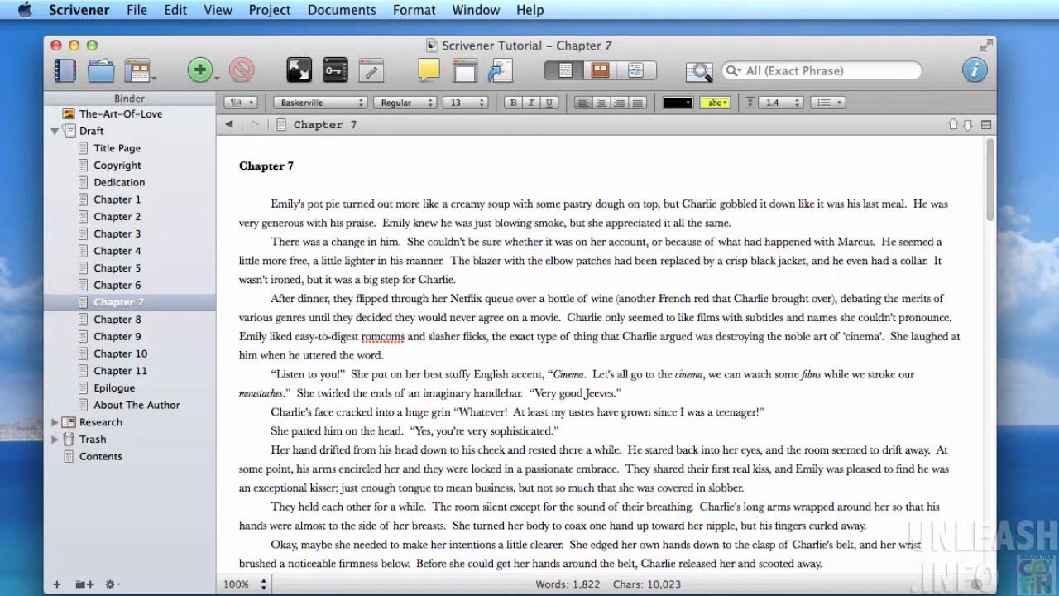
mouse_move(513, 177)
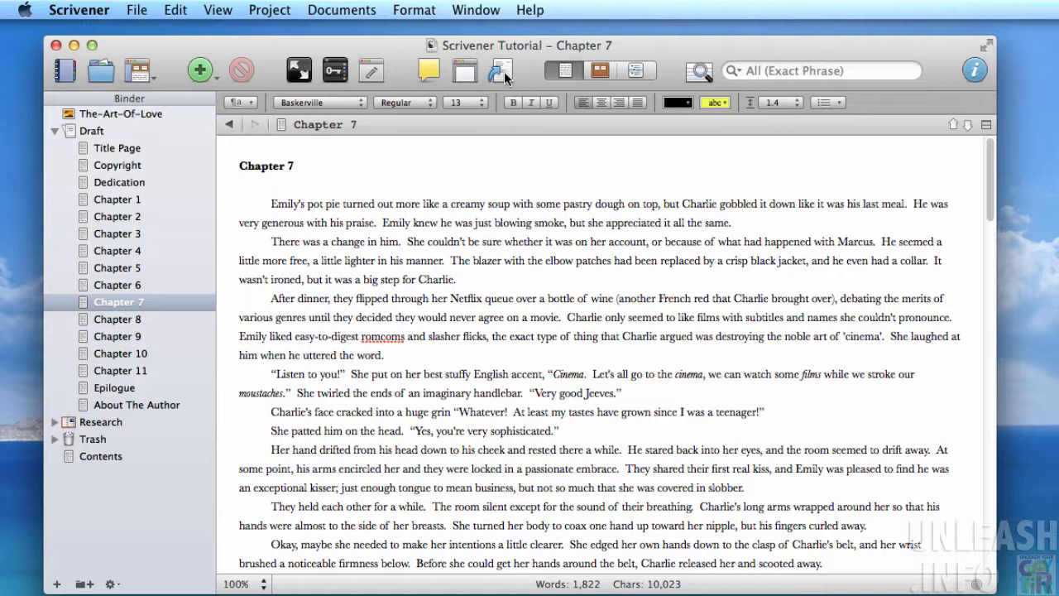
left_click(500, 70)
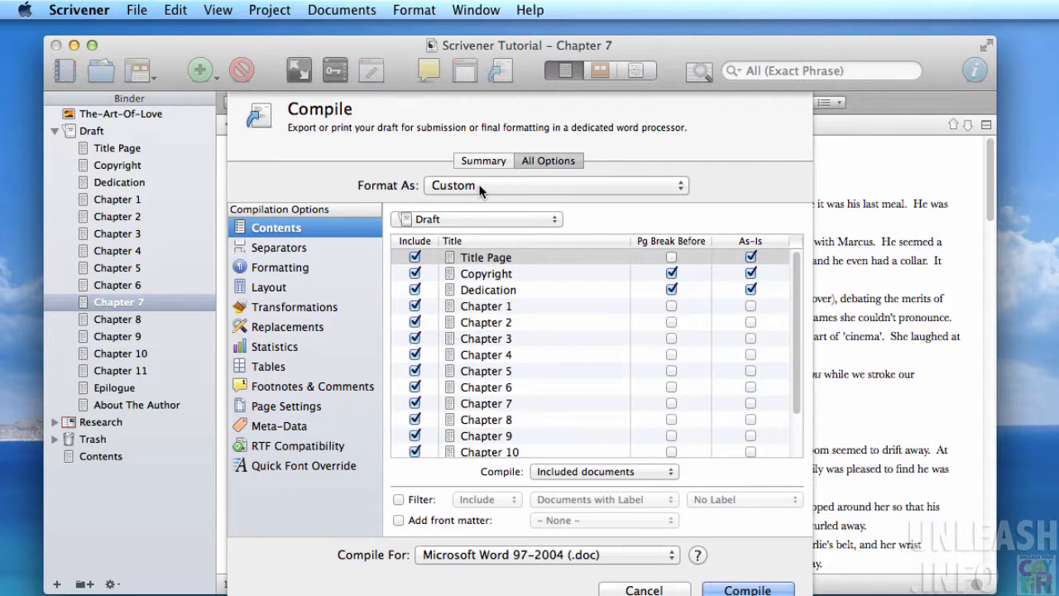
left_click(555, 185)
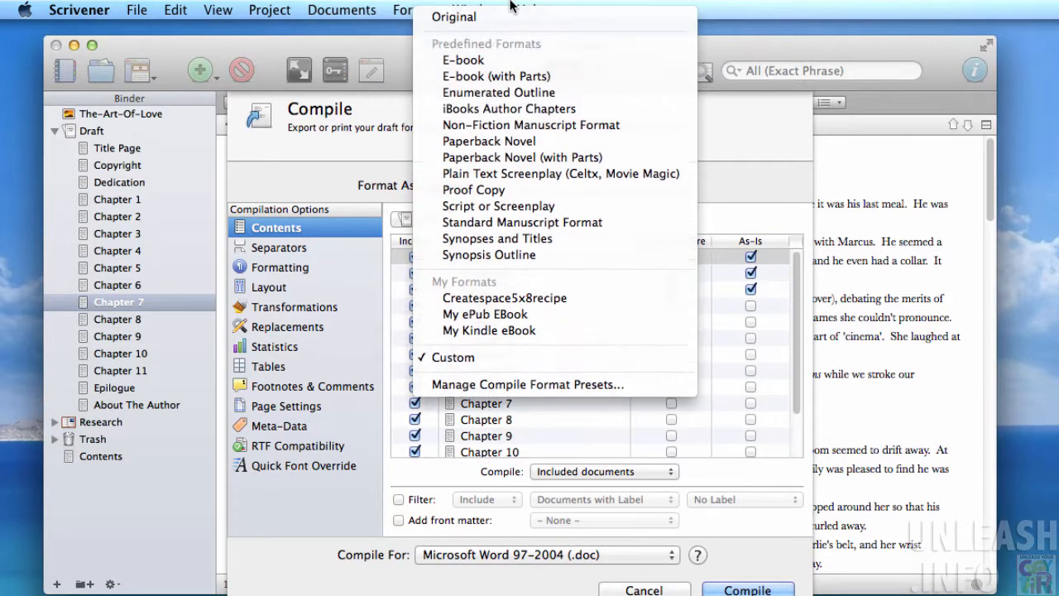
left_click(454, 16)
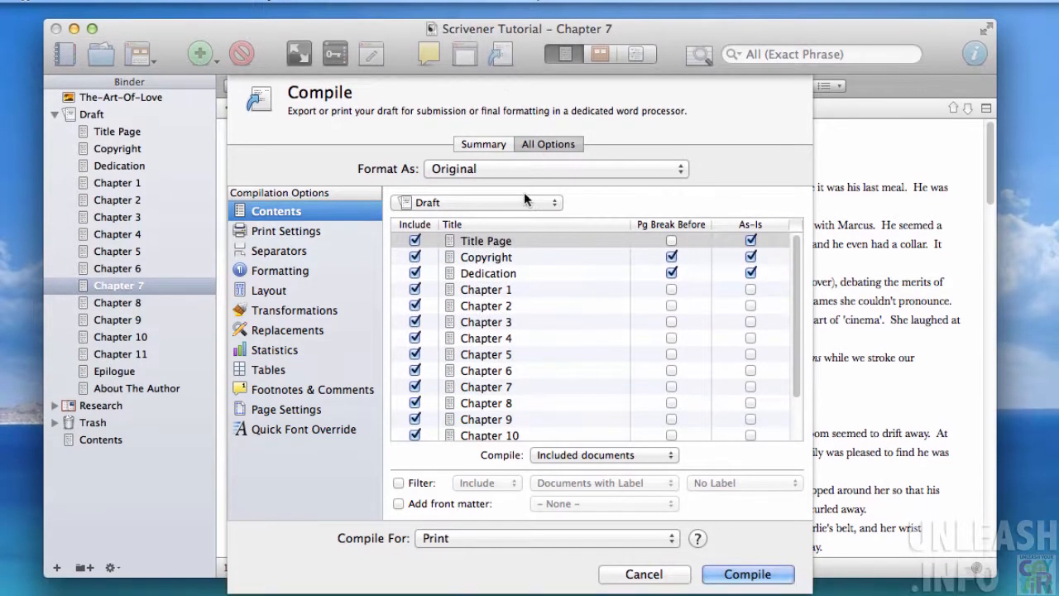
left_click(546, 538)
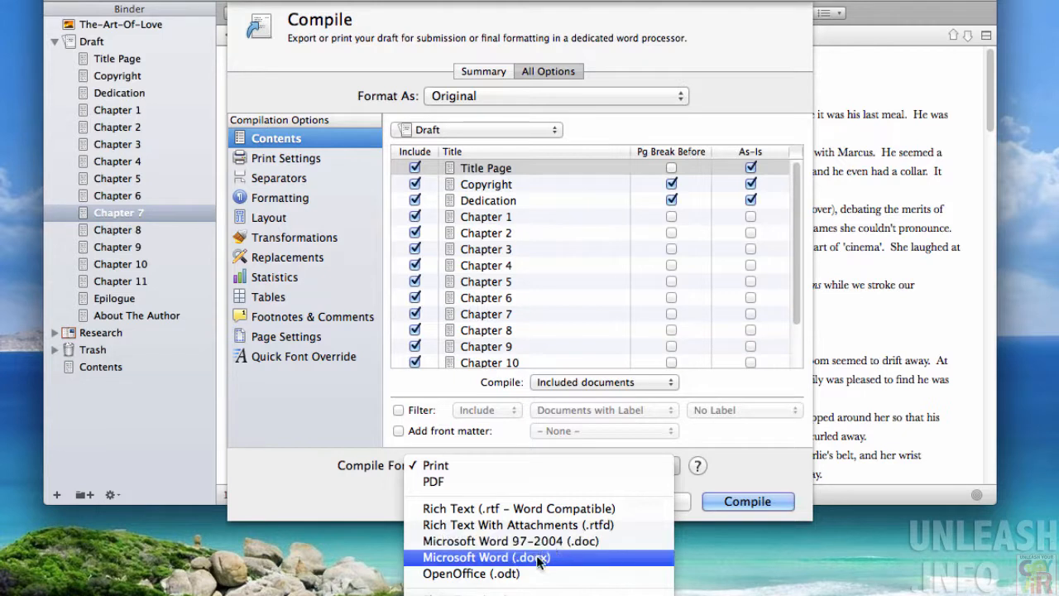
left_click(435, 465)
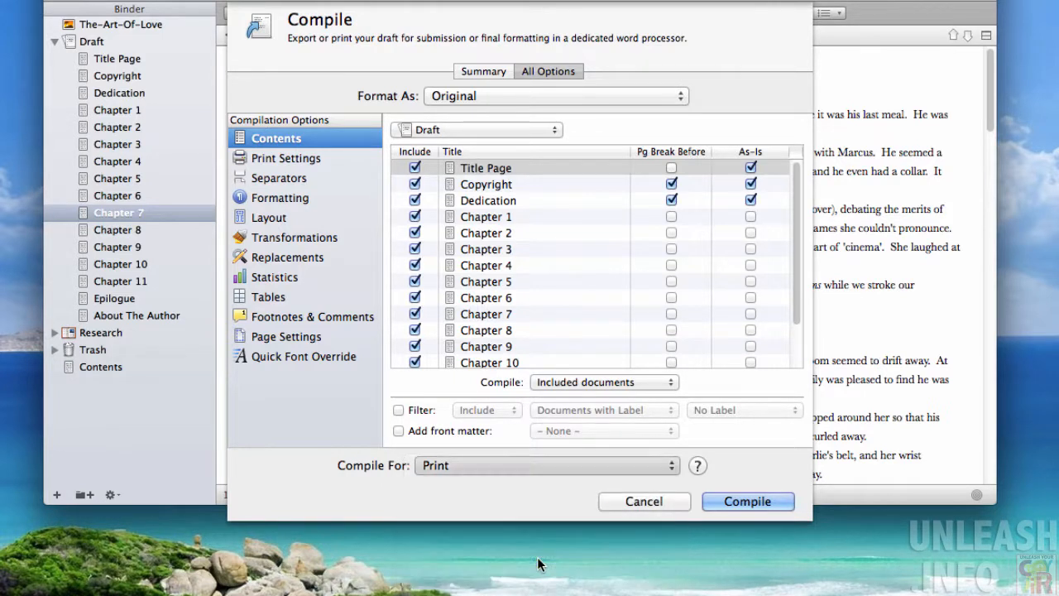
left_click(546, 465)
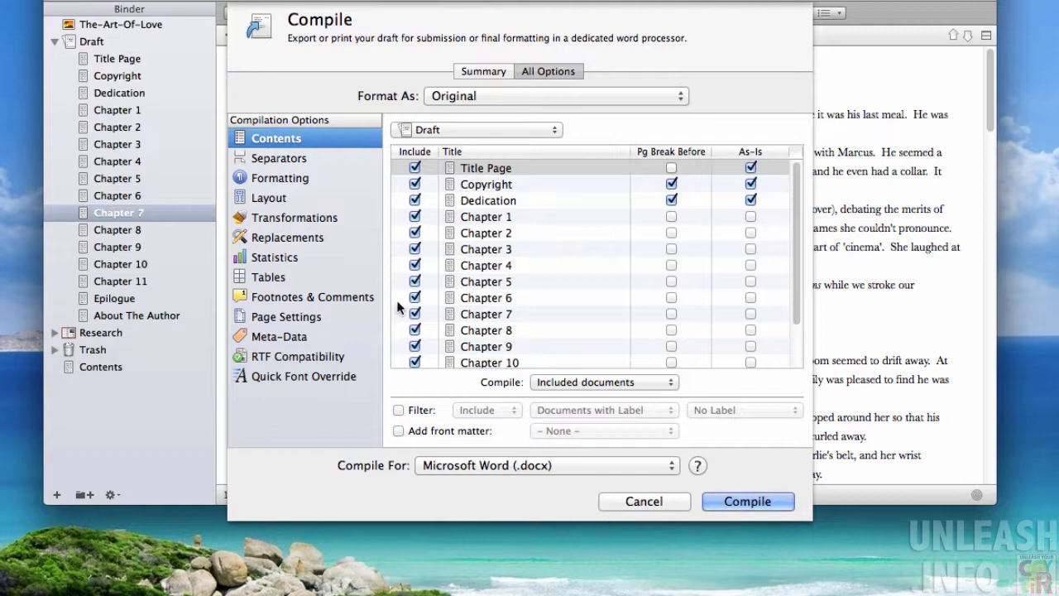
Set the Separators options to Page break and start compiling.
left_click(280, 157)
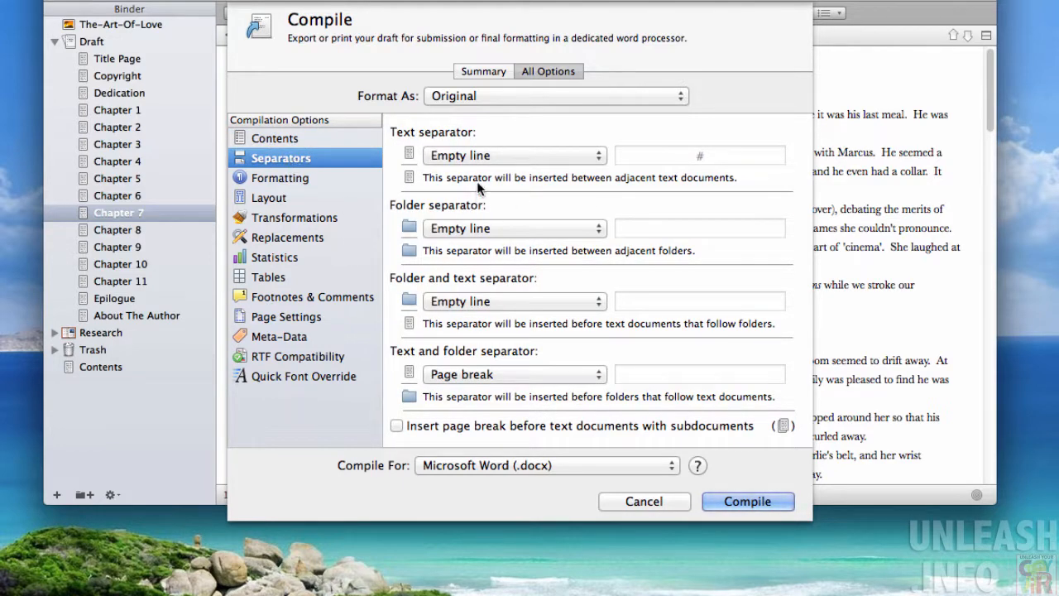
left_click(513, 227)
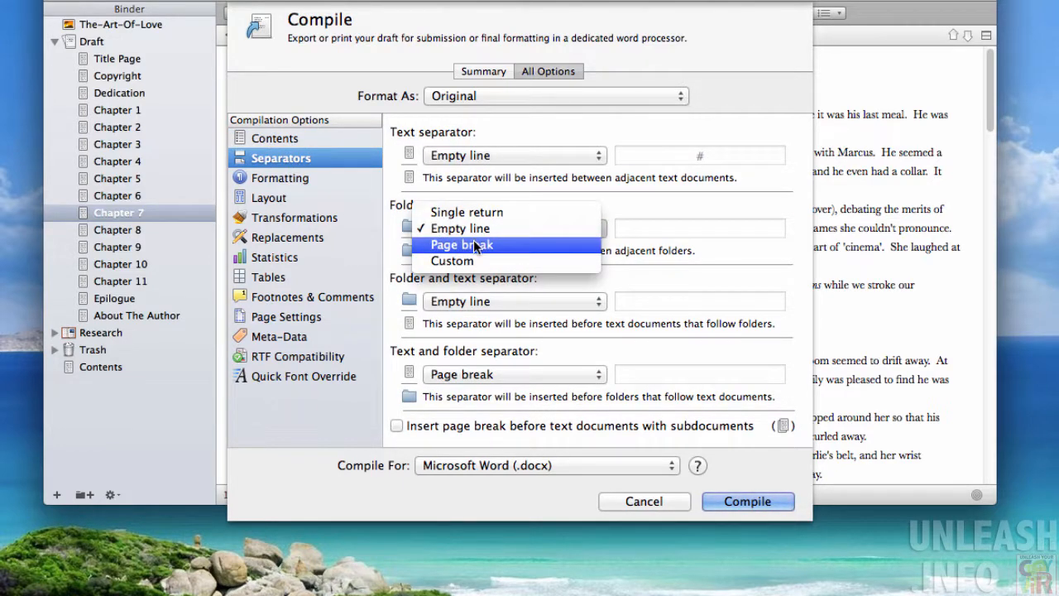
left_click(462, 244)
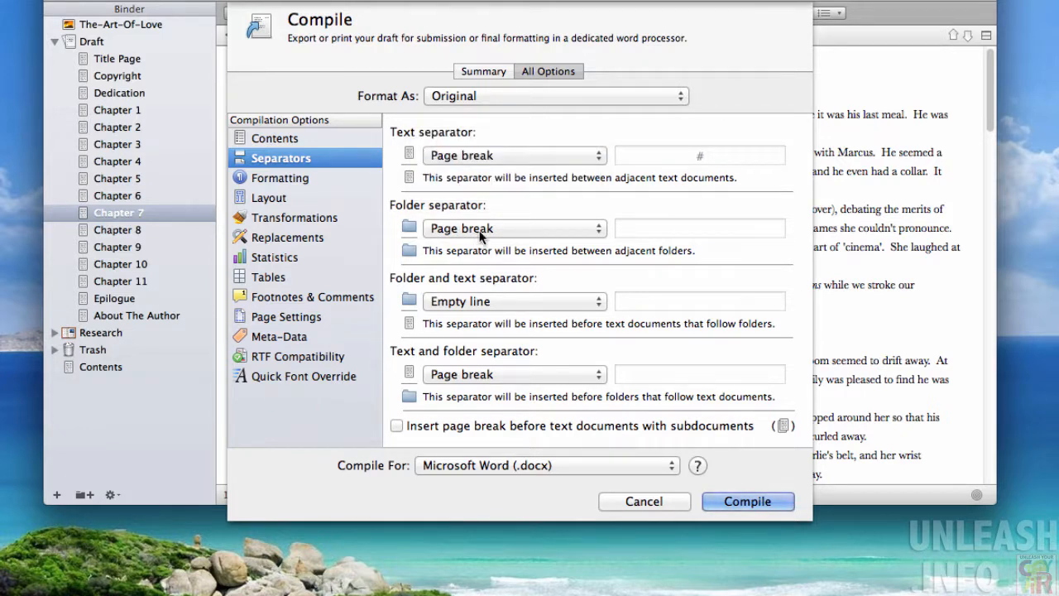
left_click(513, 301)
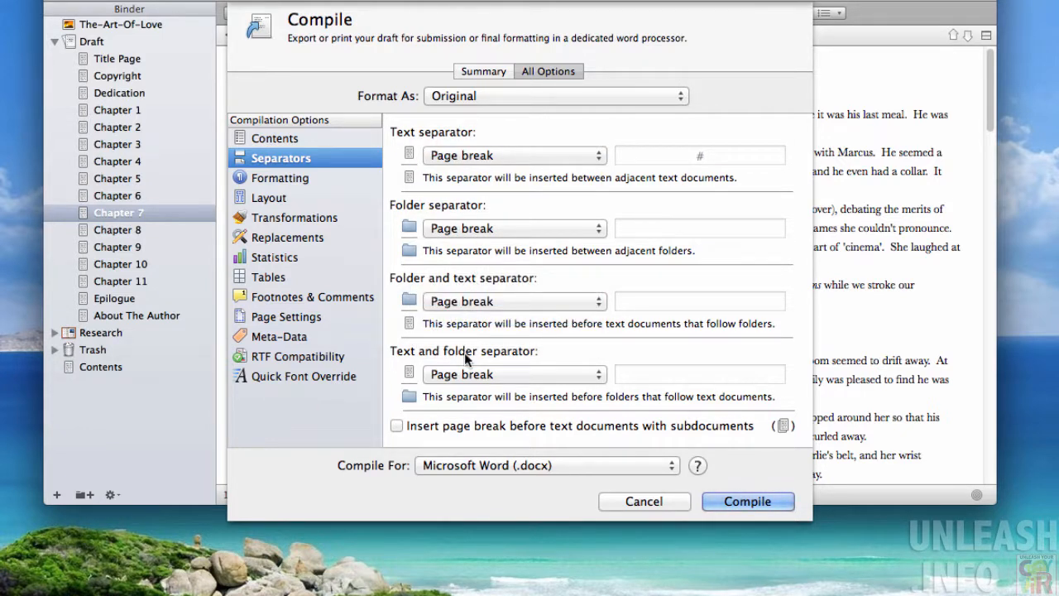
mouse_move(467, 382)
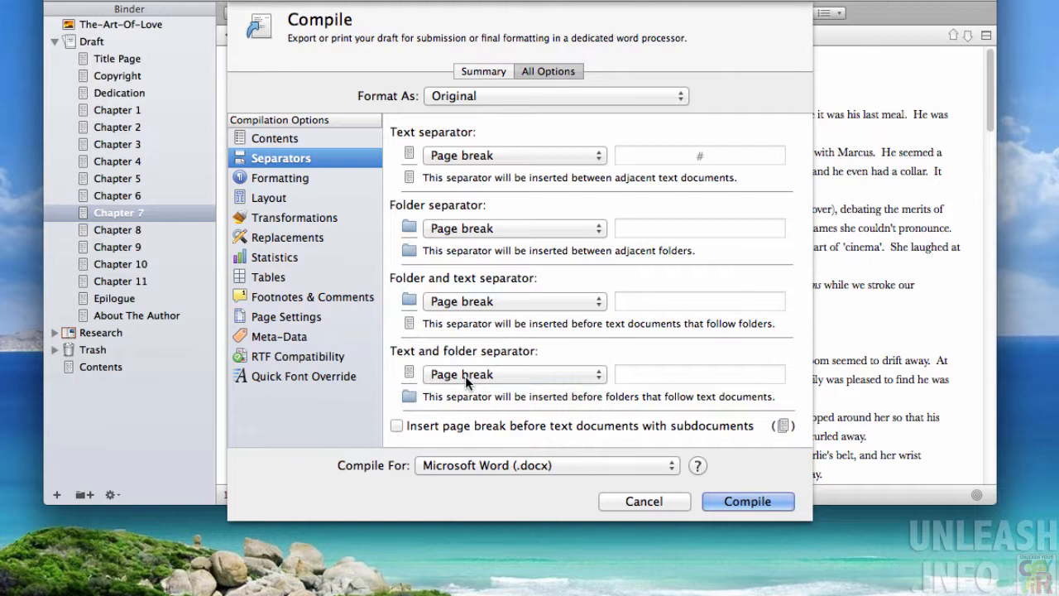
mouse_move(272, 391)
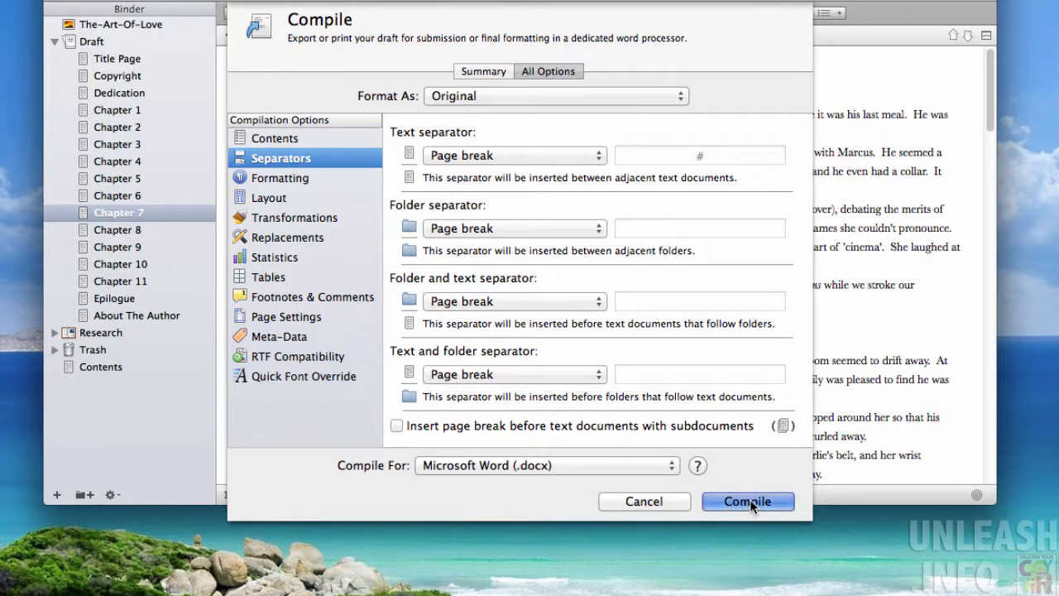
left_click(746, 501)
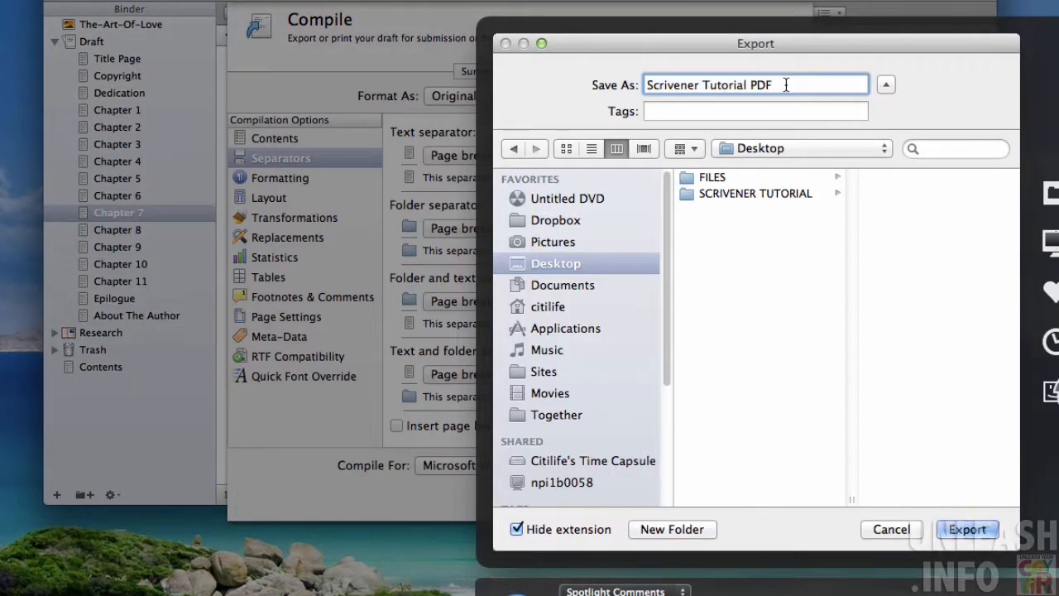
Export as 'Scrivener Tutorial MS WORD' to the Desktop instead of the PDF name.
key("Backspace")
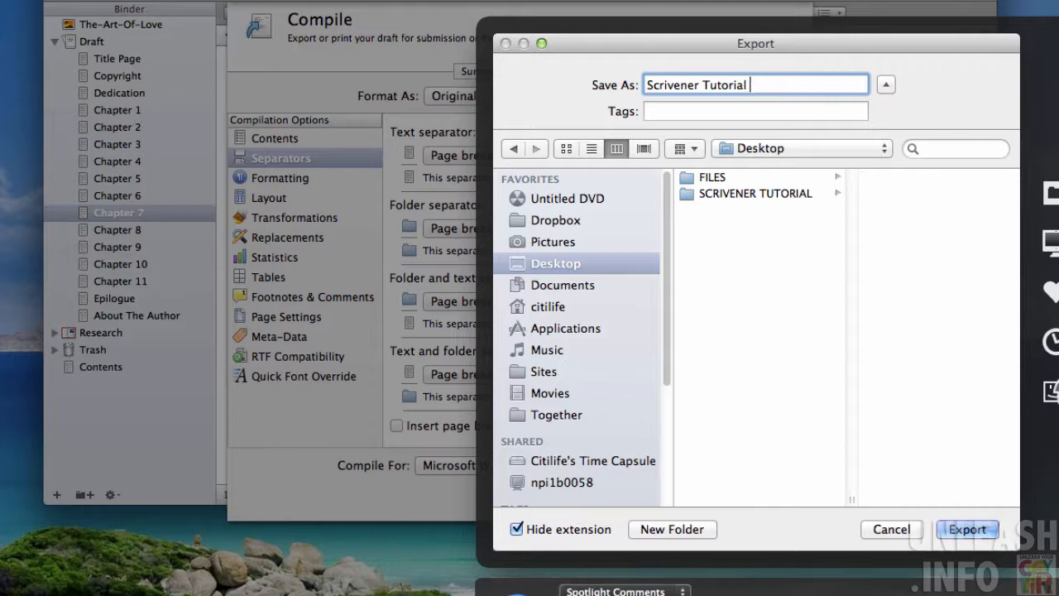
type("MS")
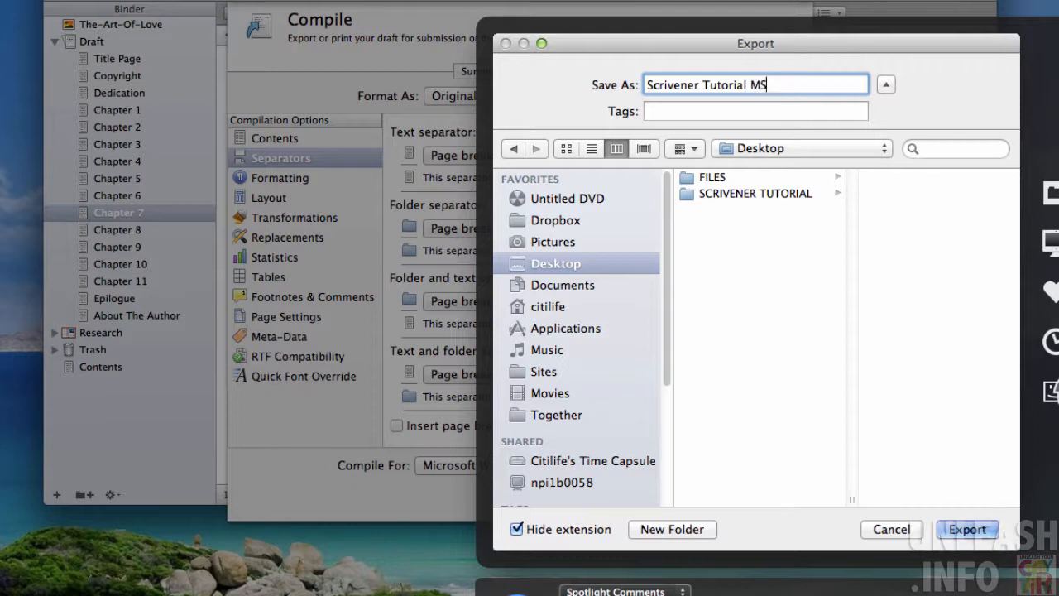
type("WORD")
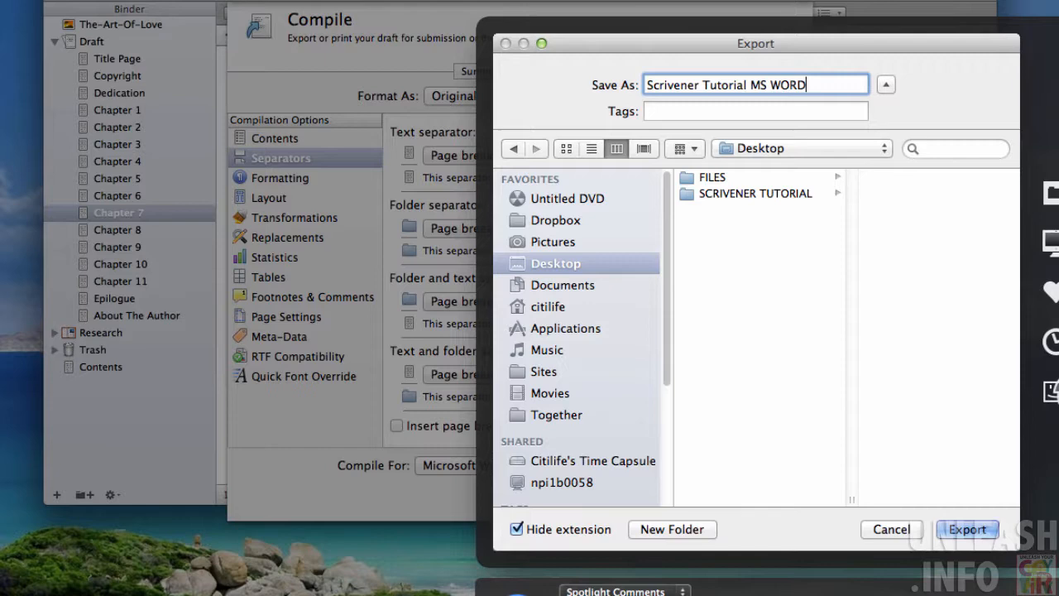
left_click(967, 529)
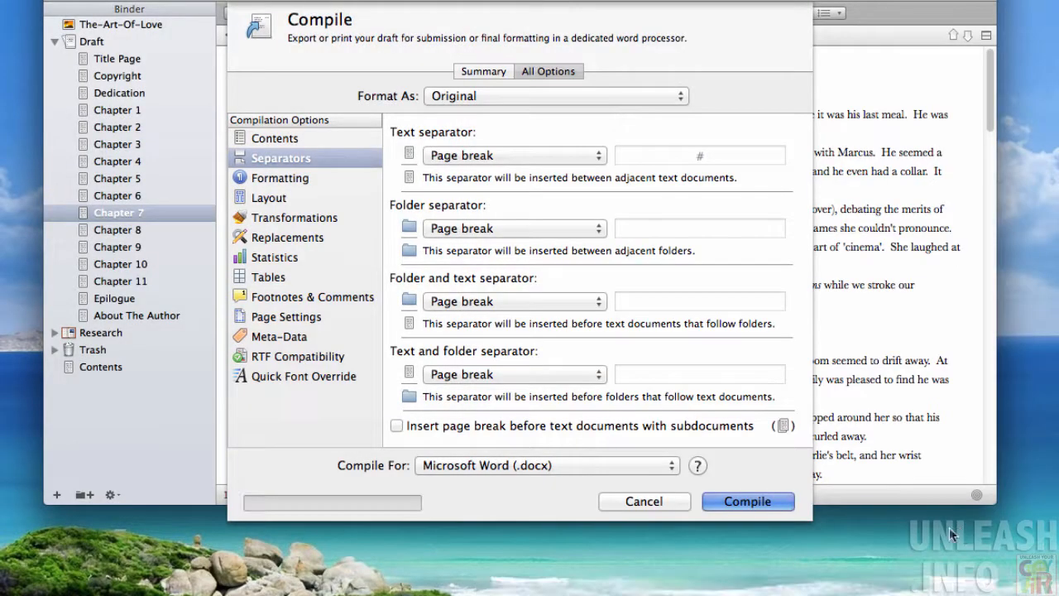
After compiling, move the DOCX icon to the Desktop's right side and select it.
left_click(747, 501)
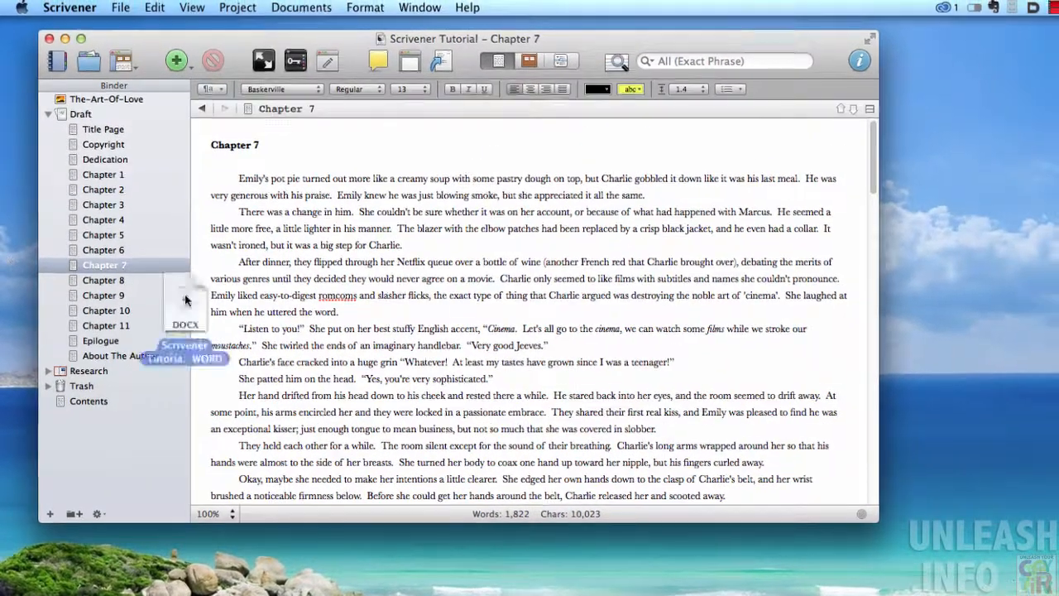
left_click_drag(184, 306, 946, 321)
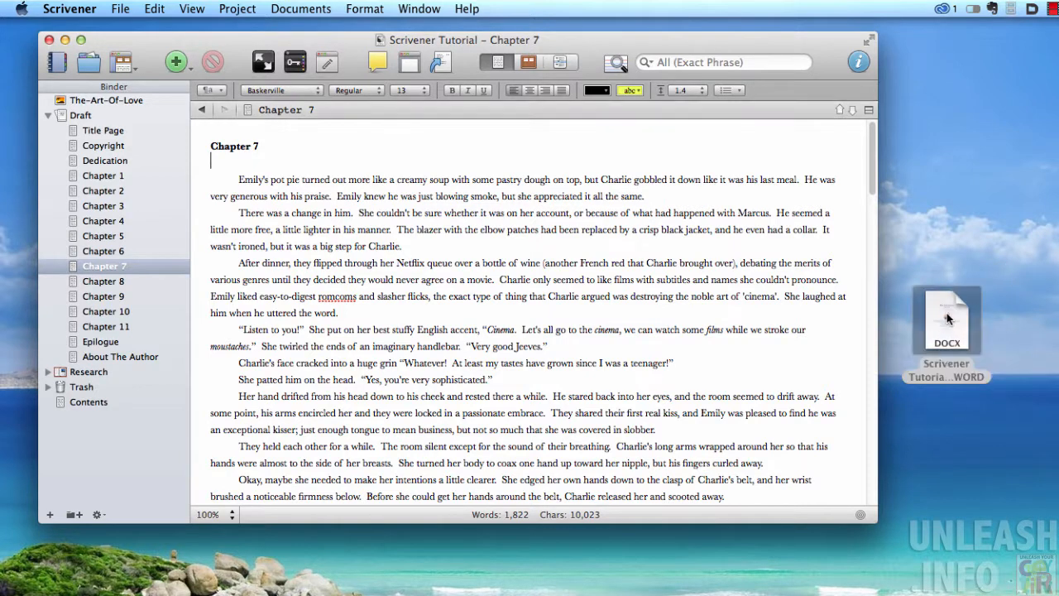
left_click(947, 321)
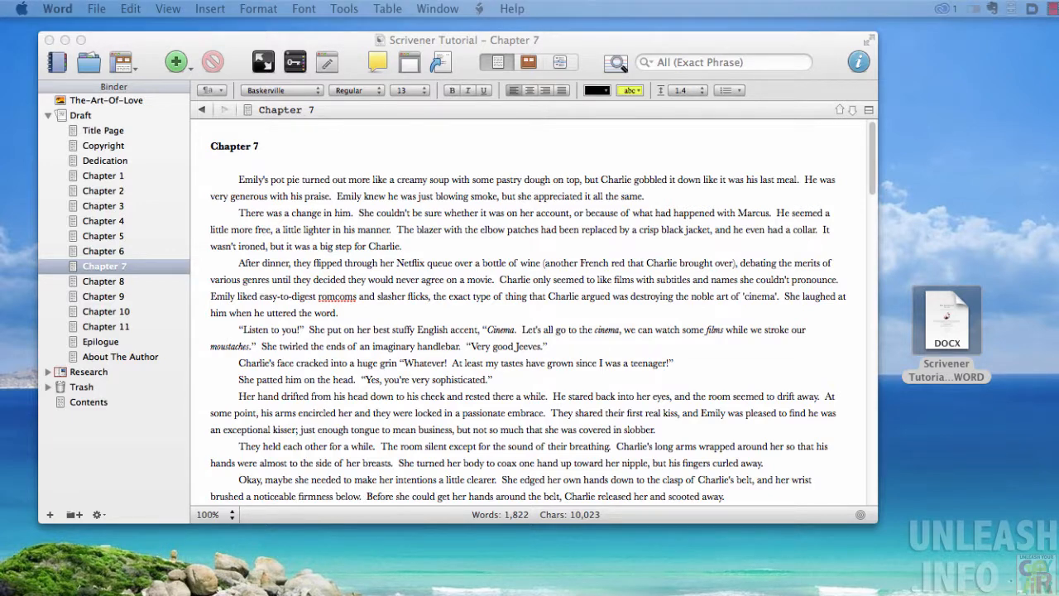
Open the DOCX in Word, reposition the window, and scroll through the pages.
double_click(946, 321)
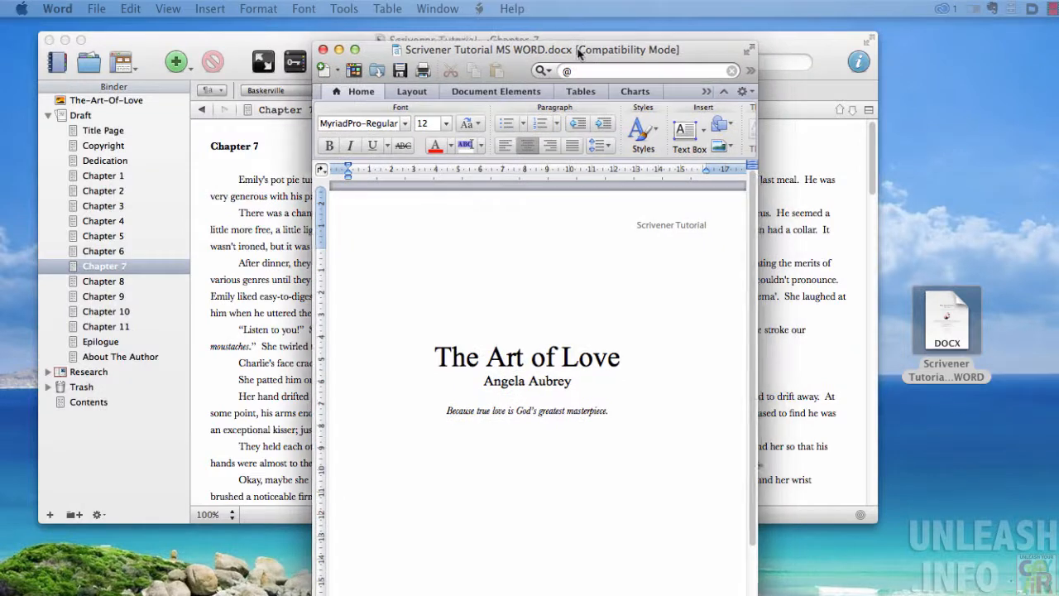
left_click_drag(580, 49, 410, 47)
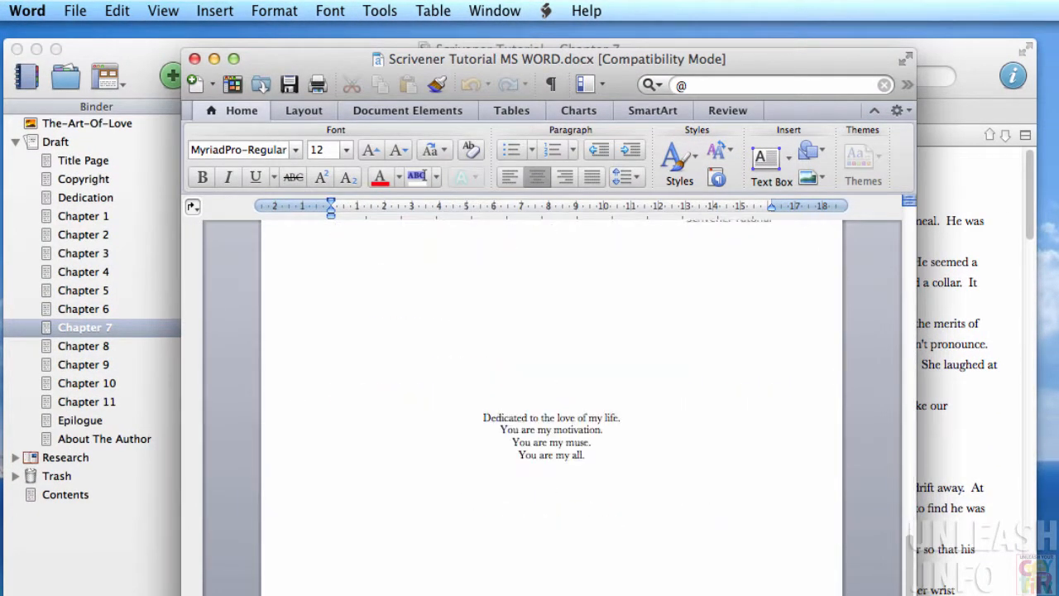
scroll("down", 3)
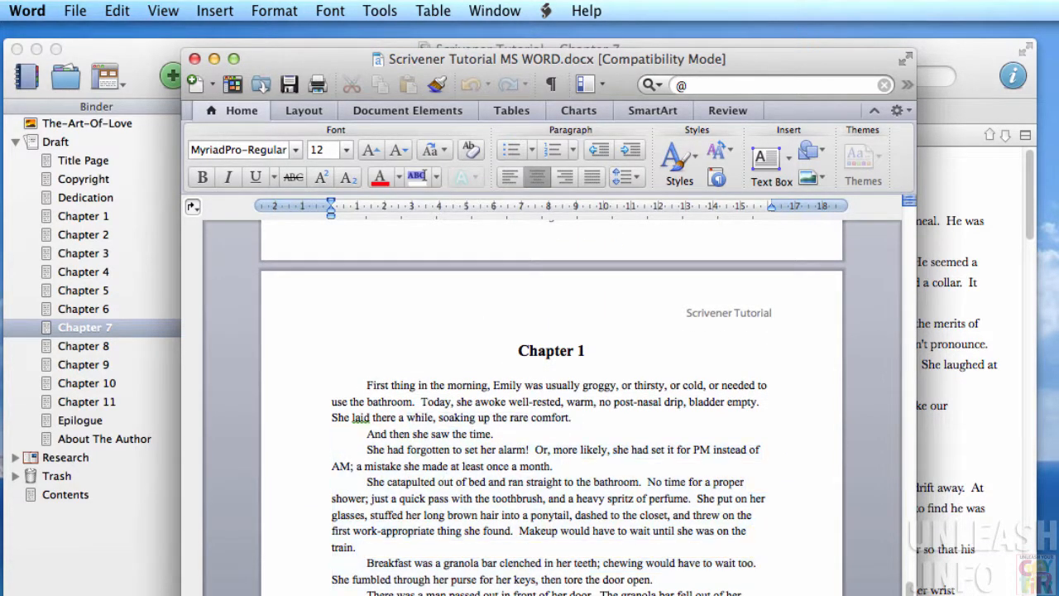
scroll("down", 3)
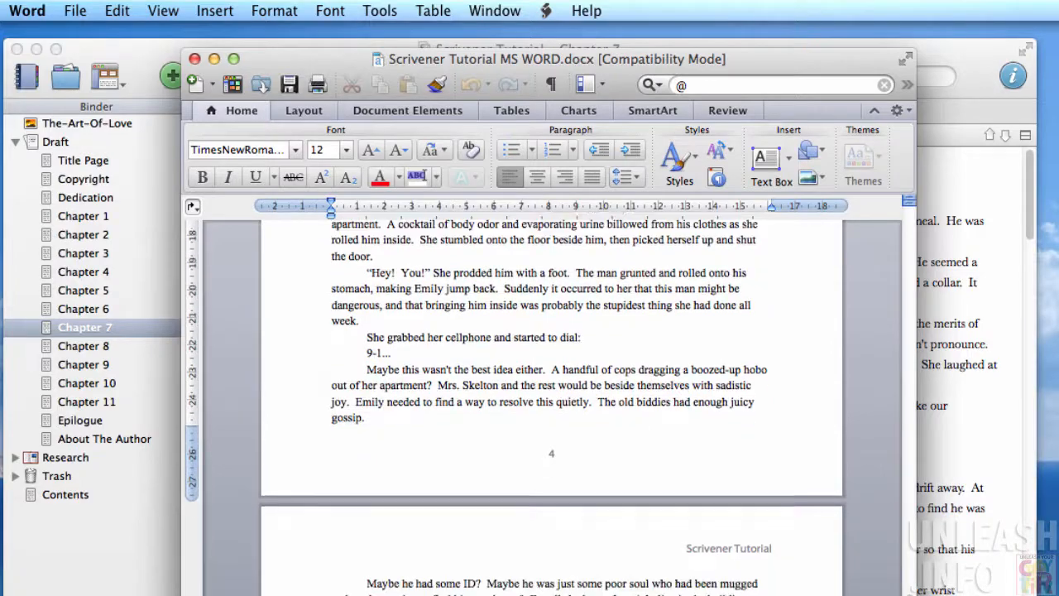
scroll("down", 3)
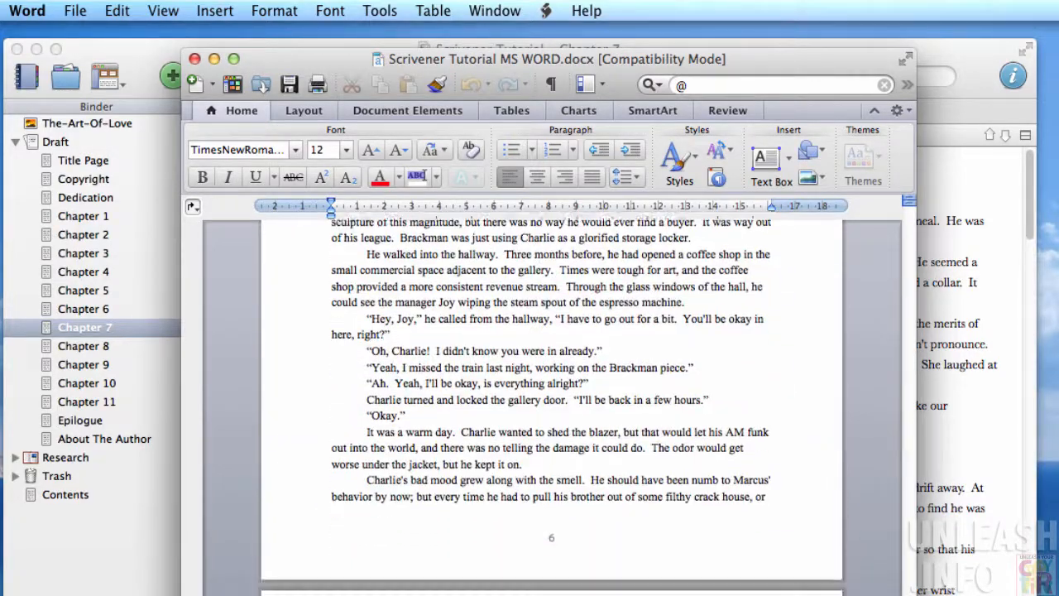
scroll("up", 3)
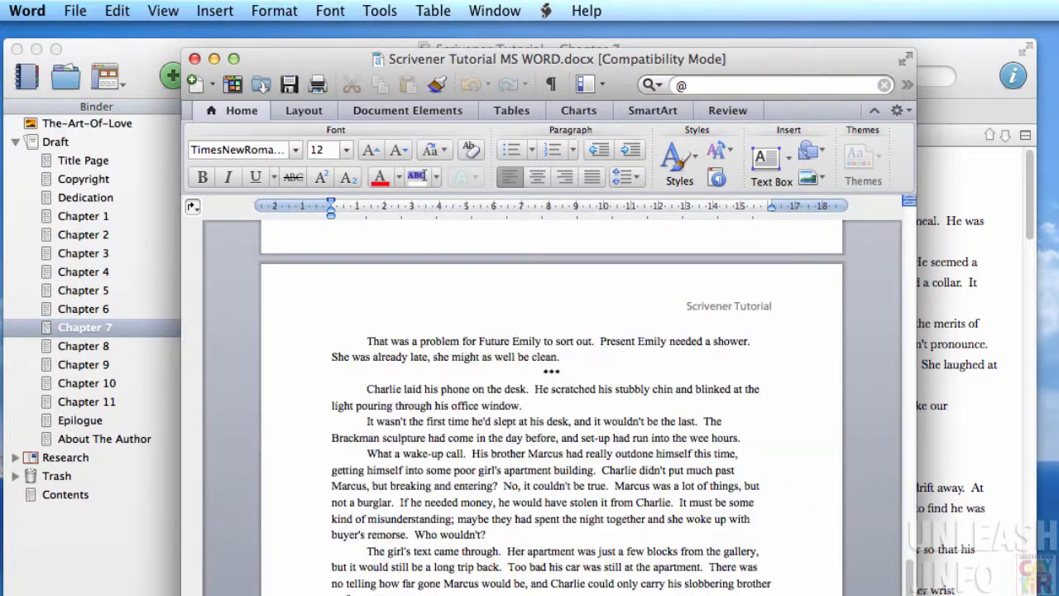